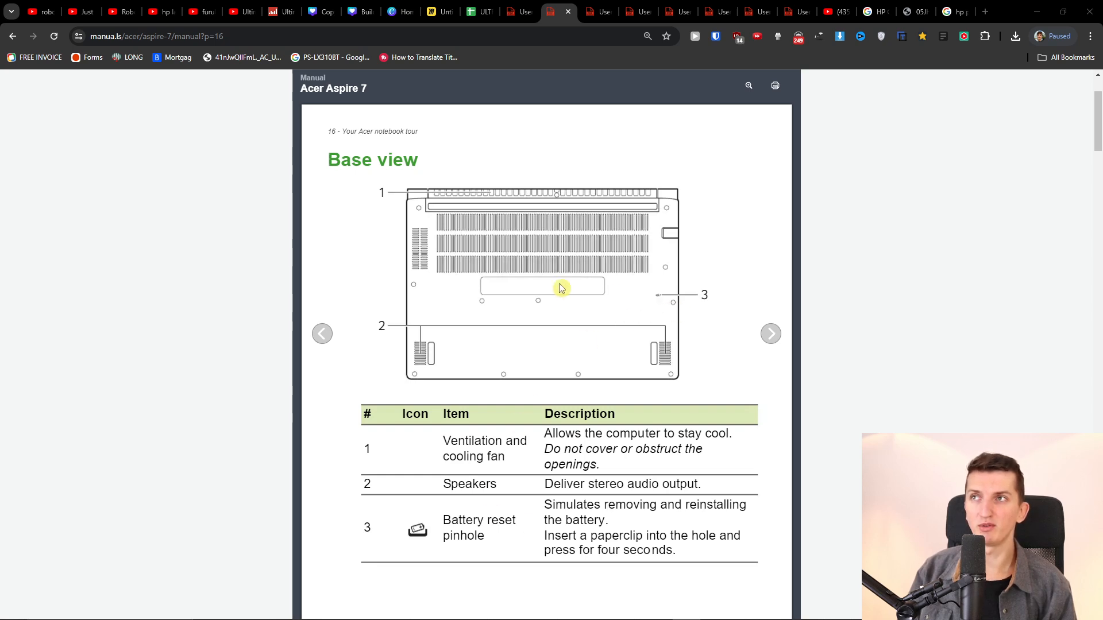
pyautogui.scroll(-3)
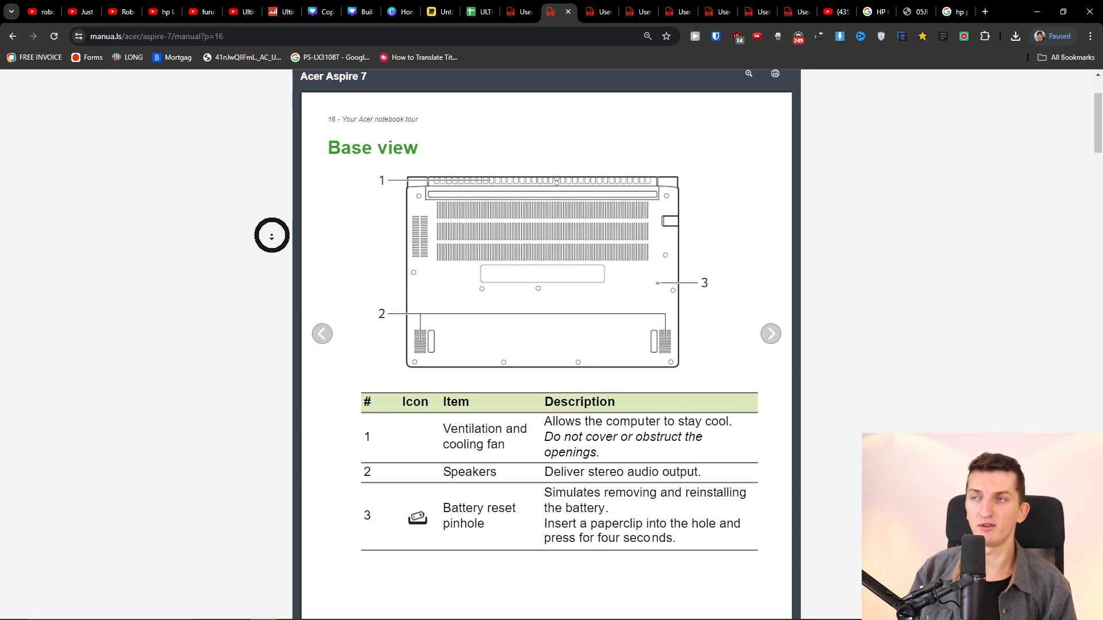
pyautogui.scroll(-3)
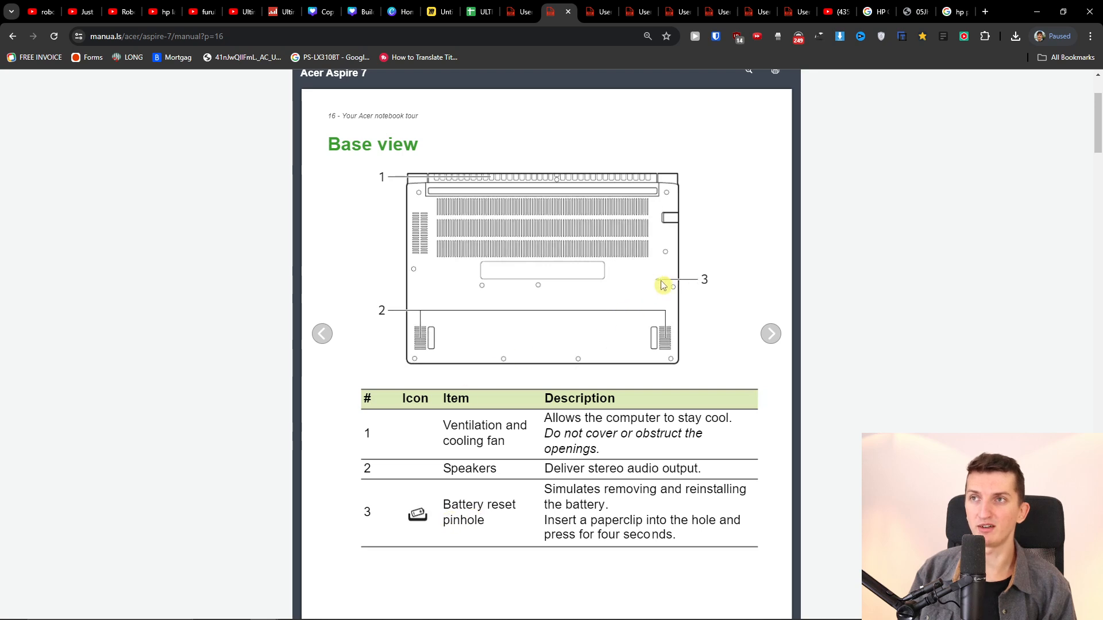
pyautogui.click(553, 500)
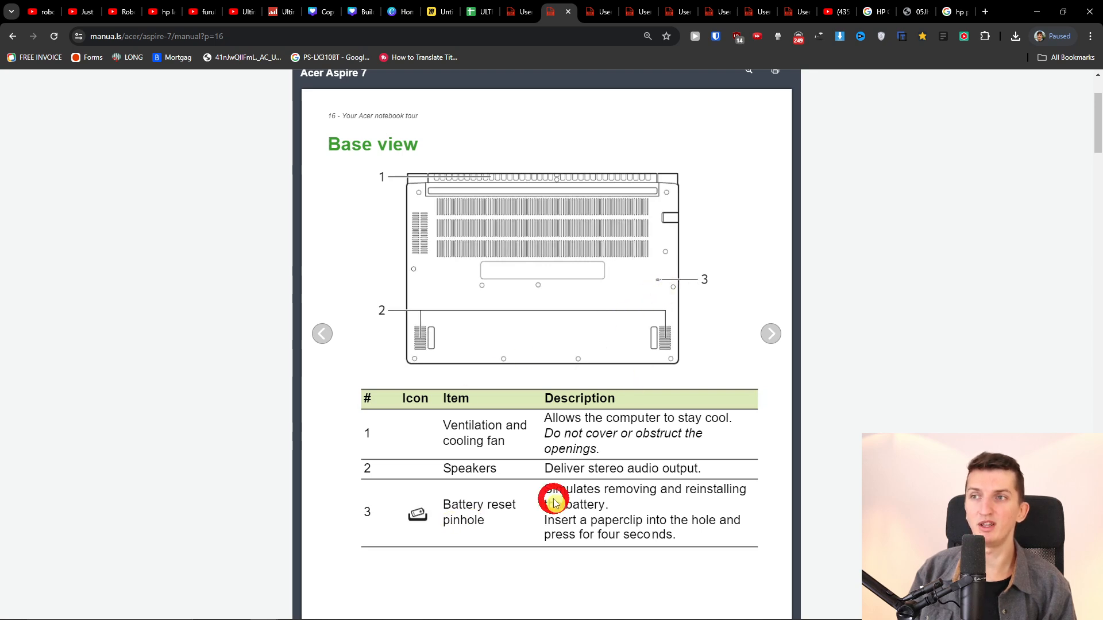